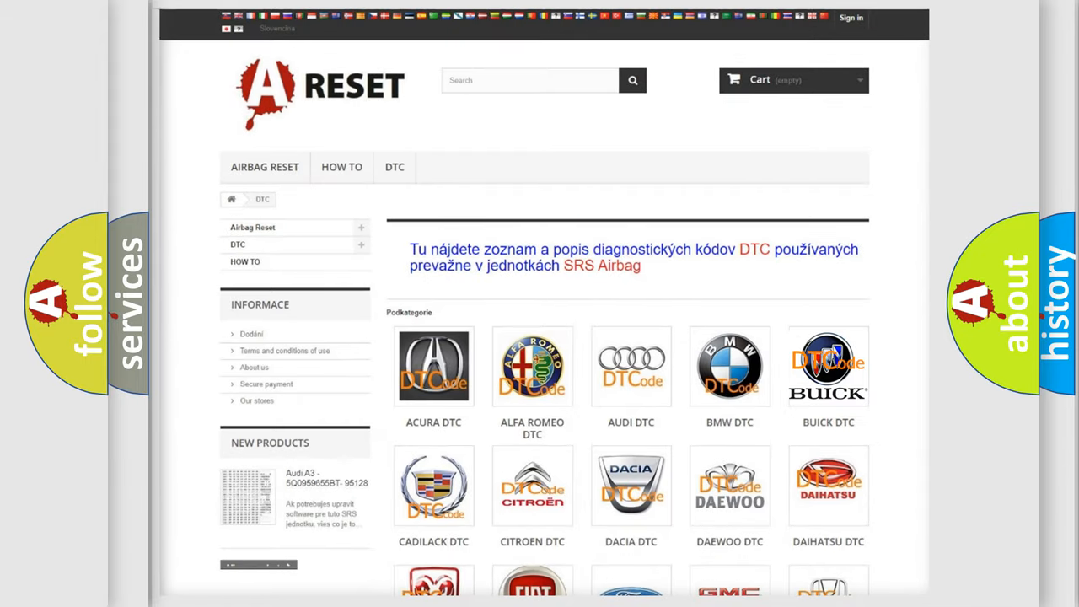
Choose the BUICK DTC category and scroll down through its list of airbag codes.
click(828, 366)
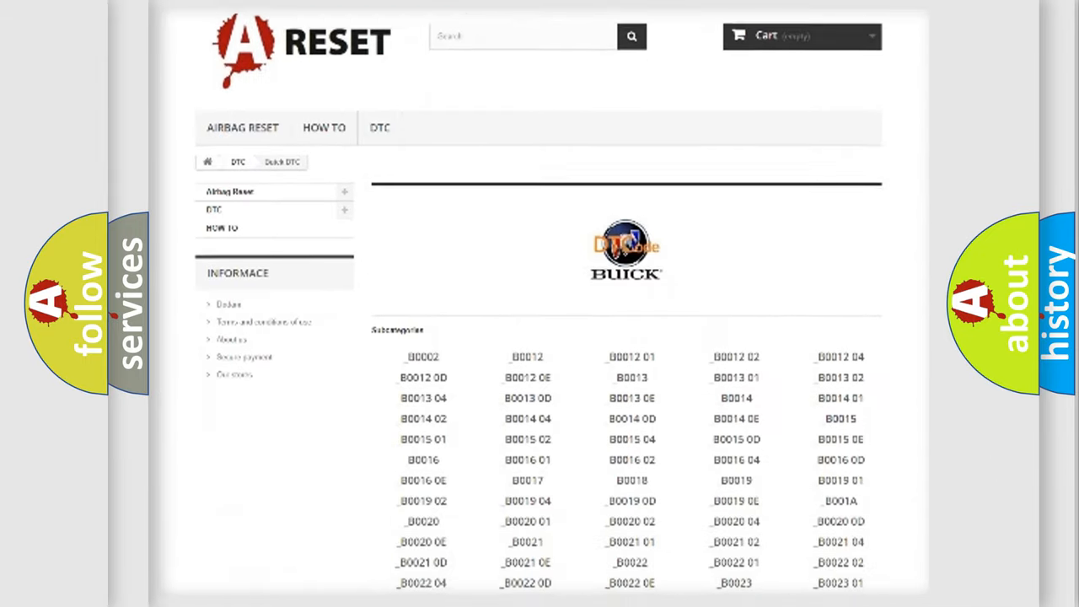
scroll(down, 3)
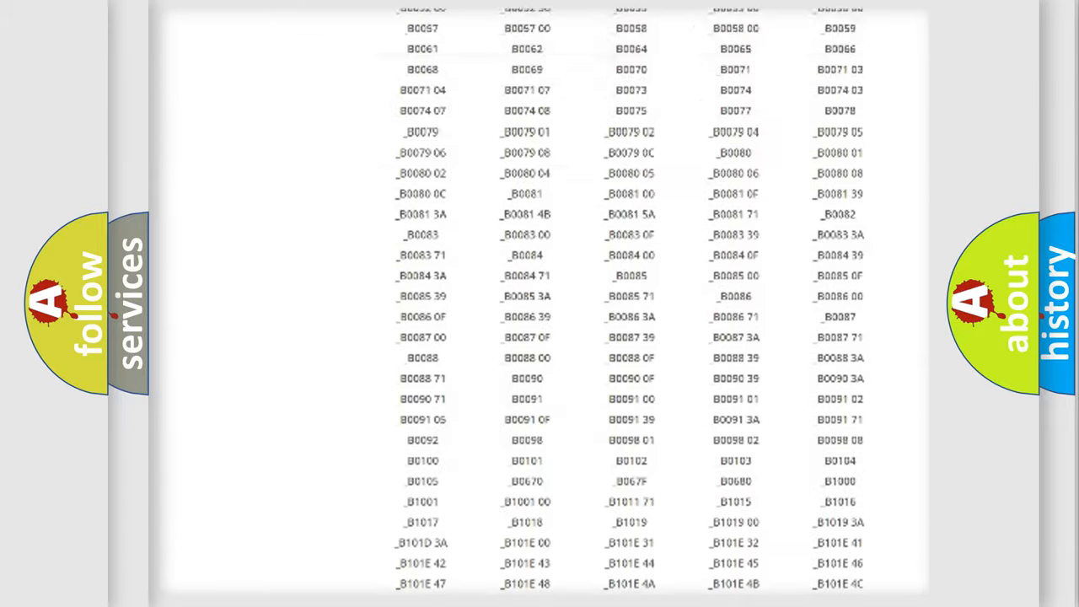